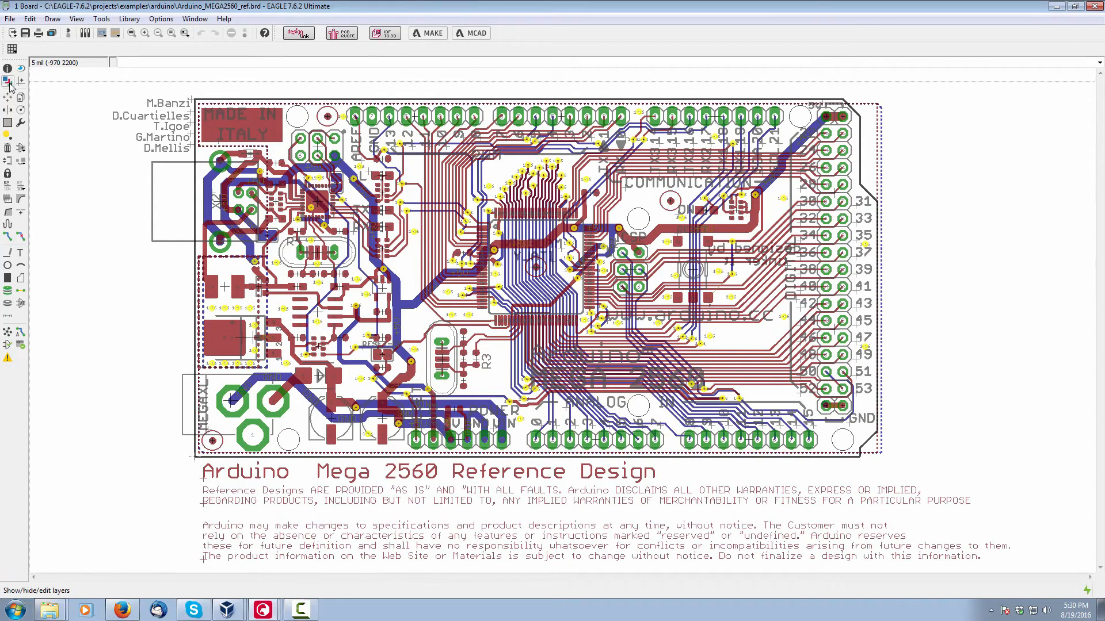
pyautogui.moveTo(7, 82)
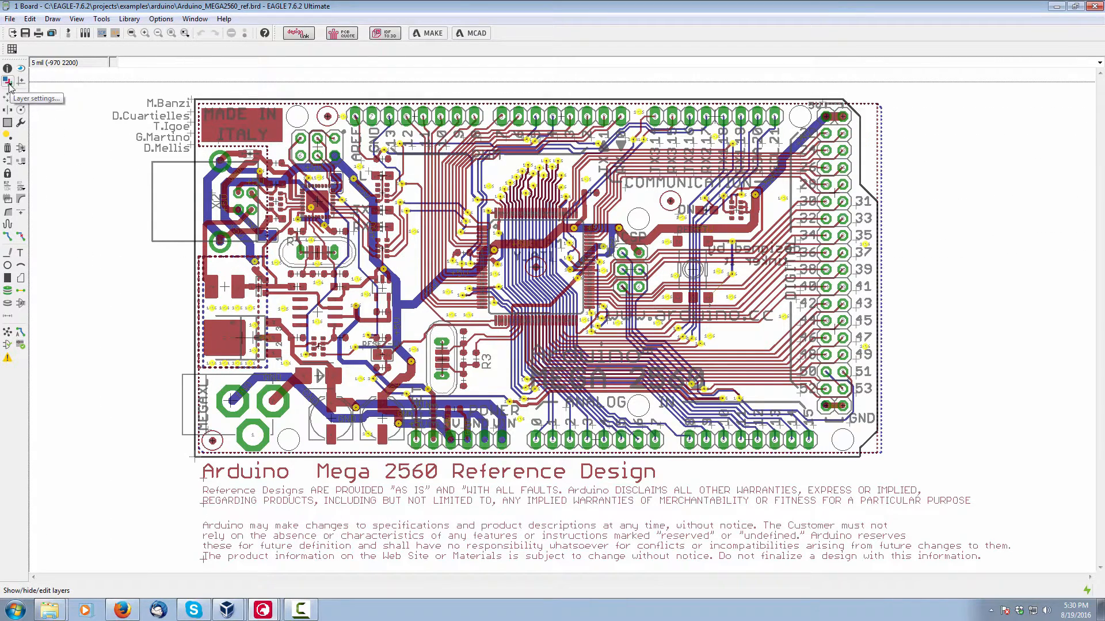
# - Preview the bottom traces/pads/vias layer alias, then return to the Common all-layers view
pyautogui.click(7, 82)
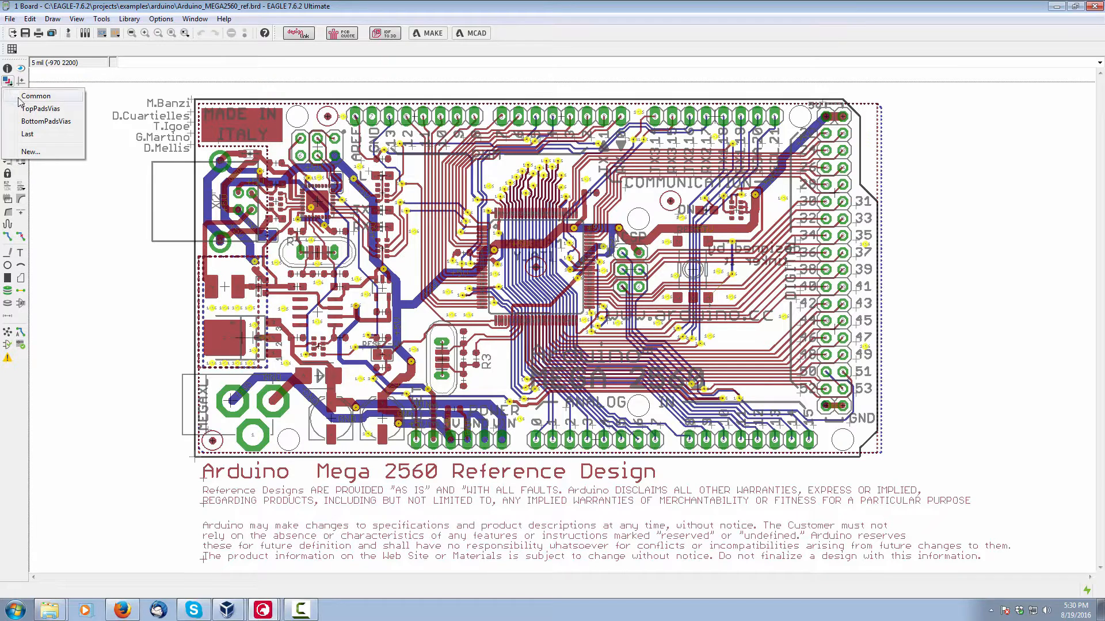
pyautogui.moveTo(42, 108)
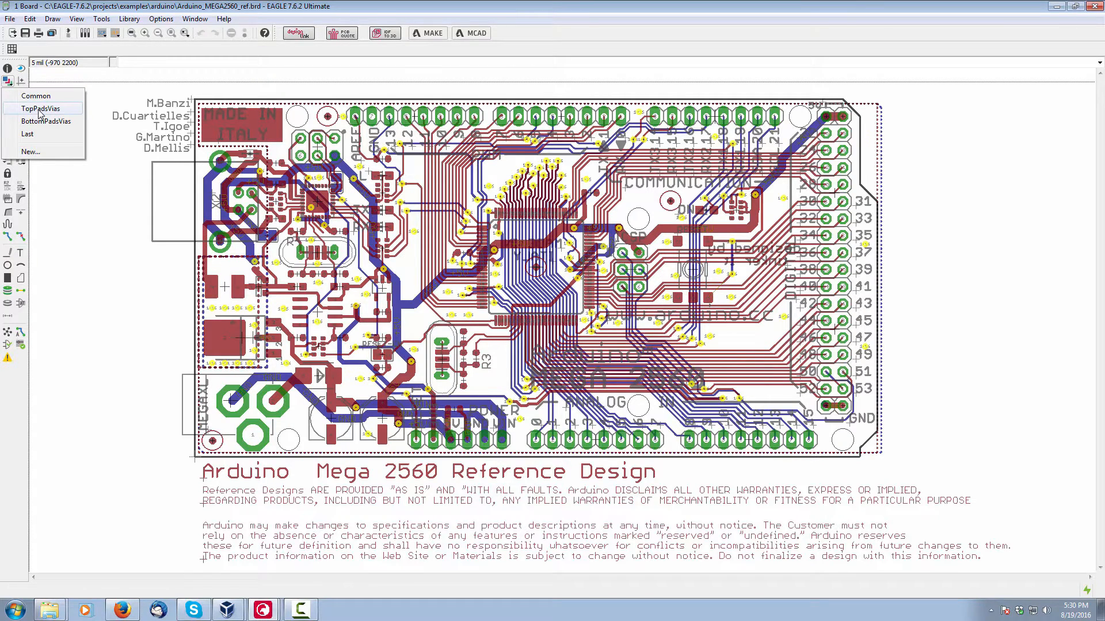
pyautogui.click(41, 108)
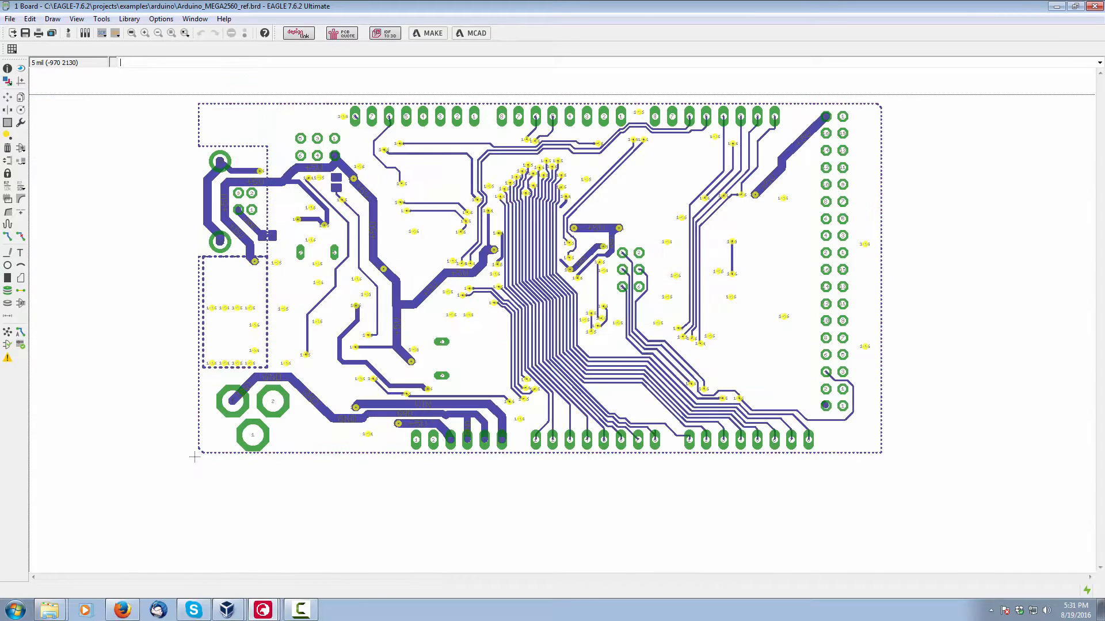
pyautogui.moveTo(8, 82)
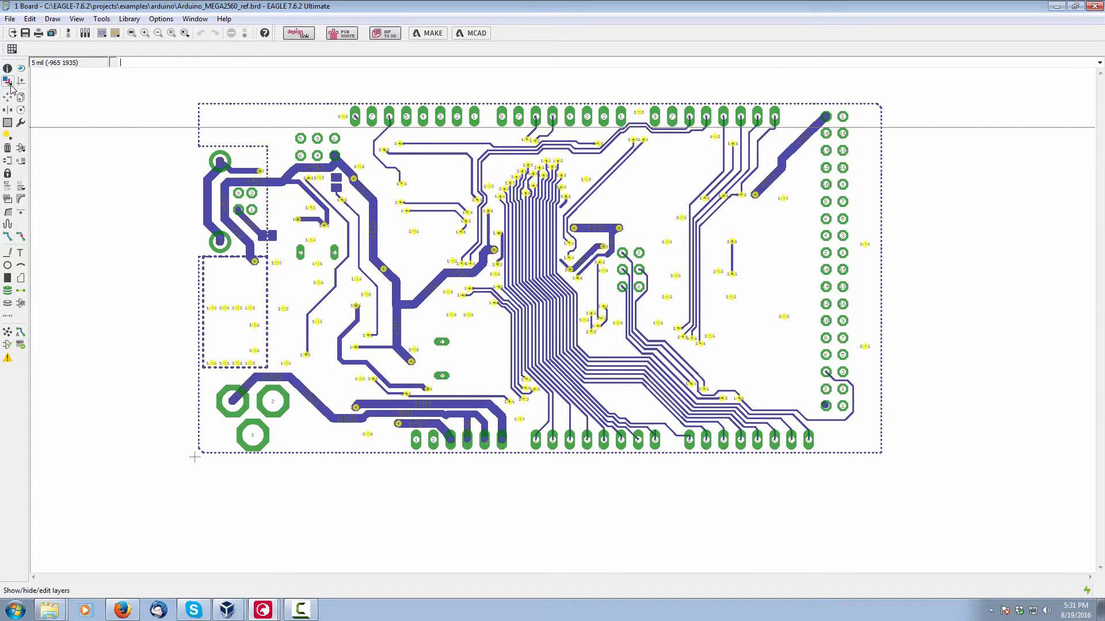
pyautogui.click(8, 80)
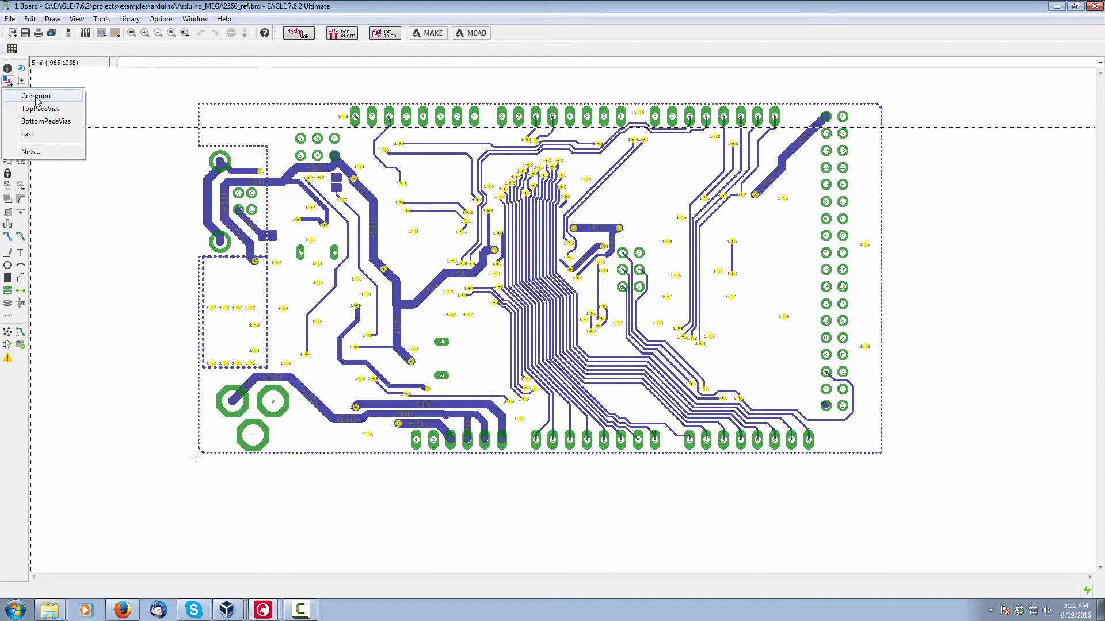
pyautogui.click(35, 96)
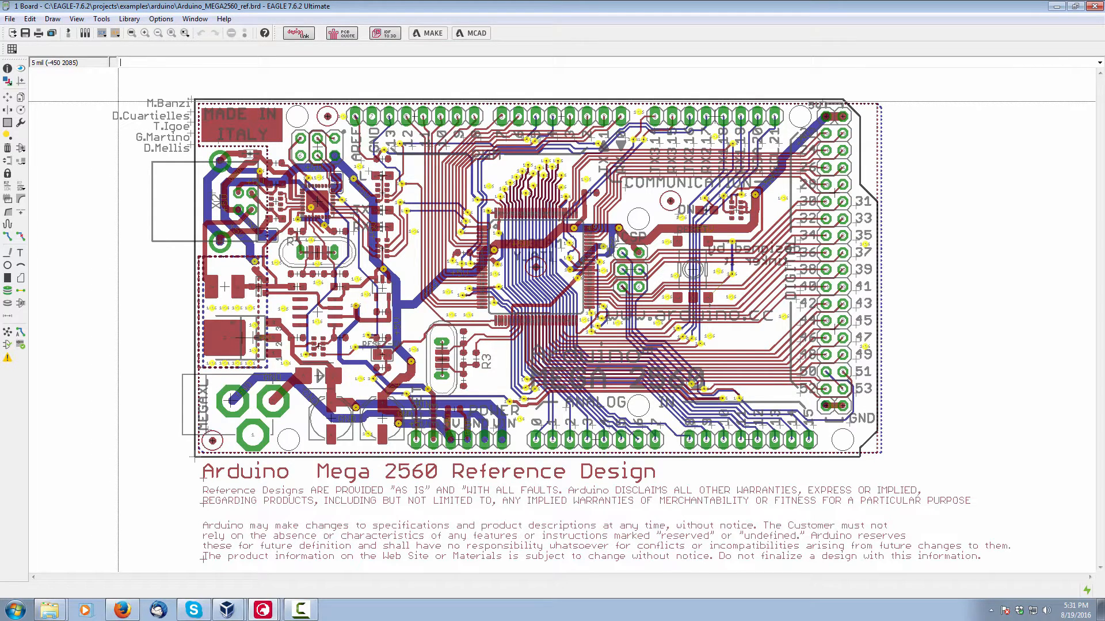
# - Show only layer 20 Dimension and save it as a new layer alias 'Dimension'
pyautogui.click(7, 96)
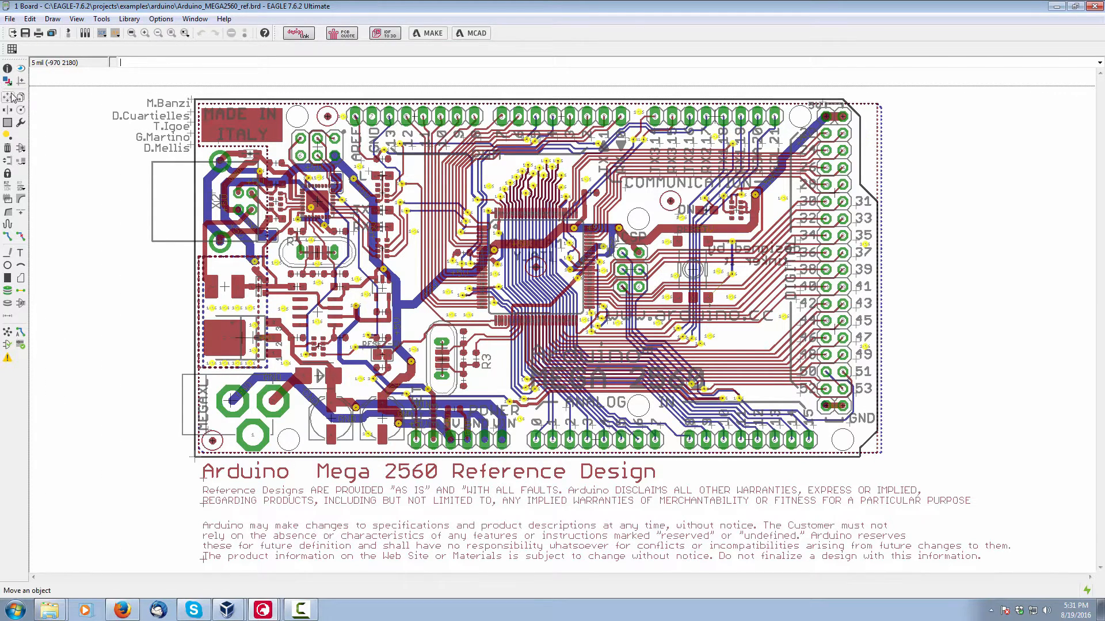
pyautogui.moveTo(8, 81)
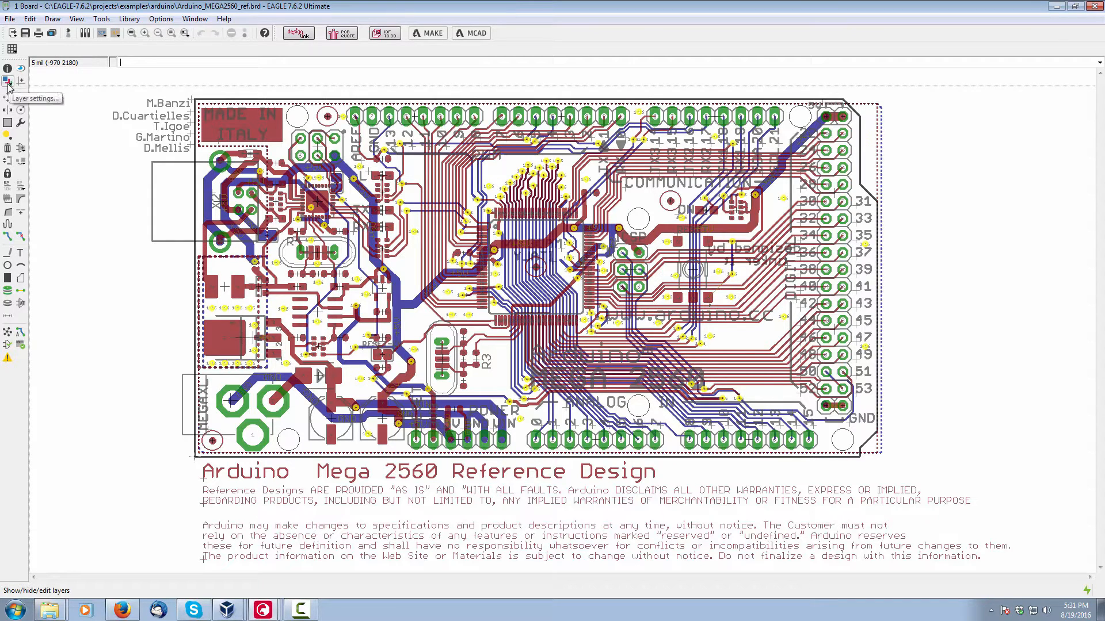
pyautogui.click(7, 81)
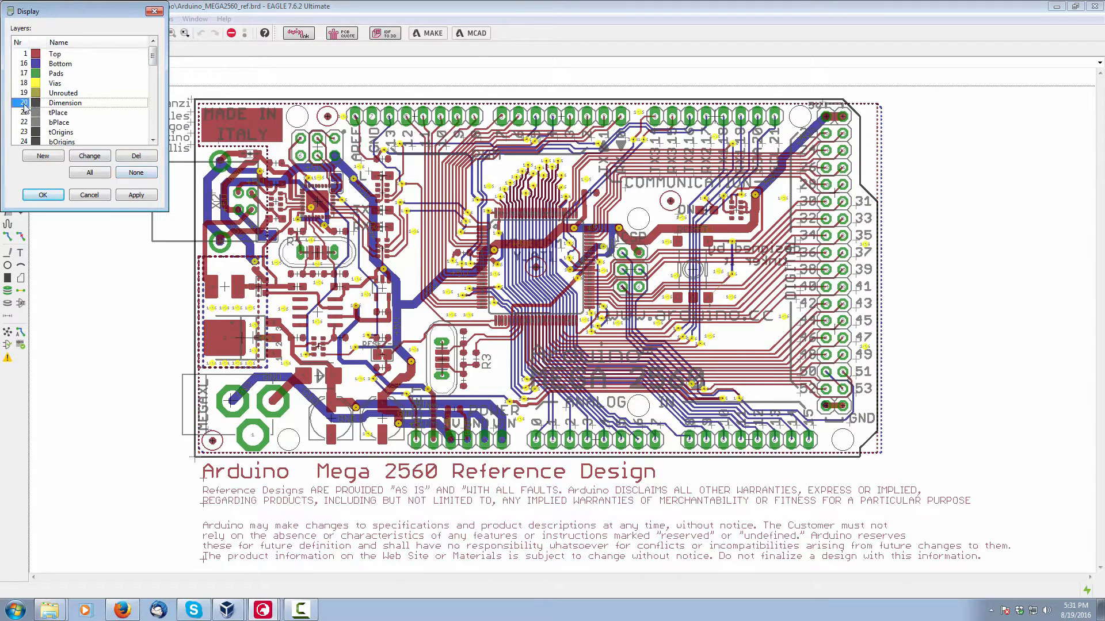
pyautogui.click(136, 172)
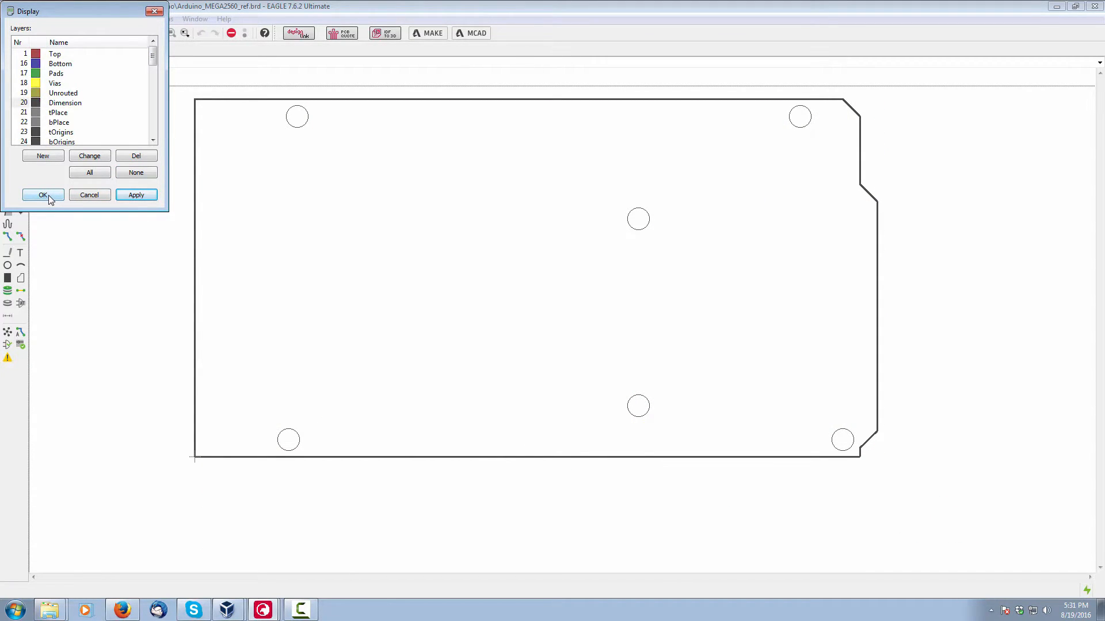
pyautogui.click(43, 194)
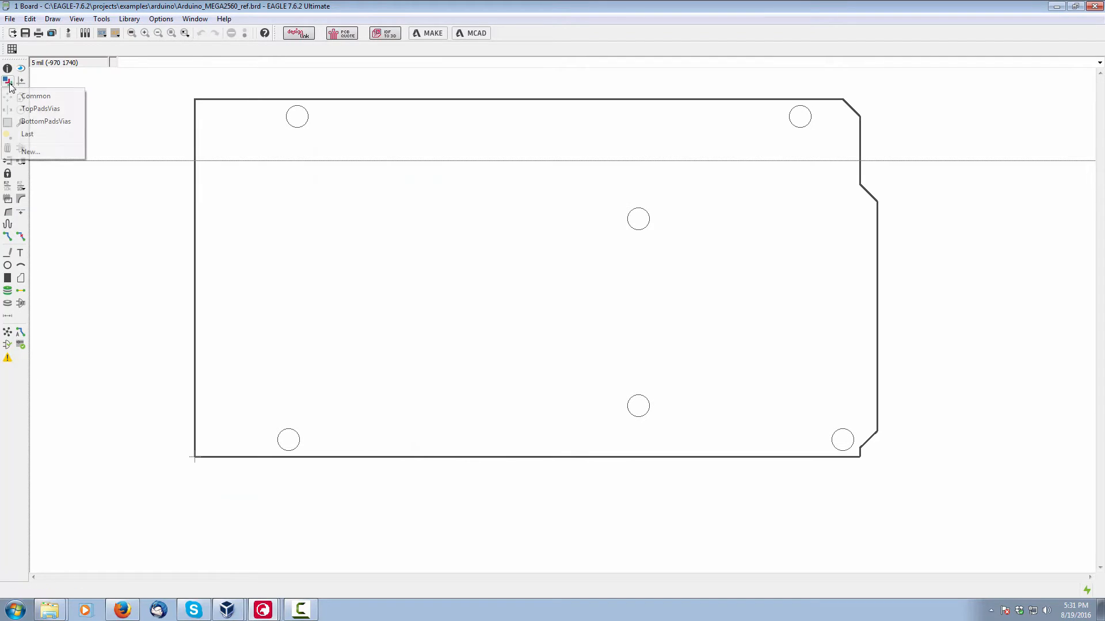
pyautogui.moveTo(31, 151)
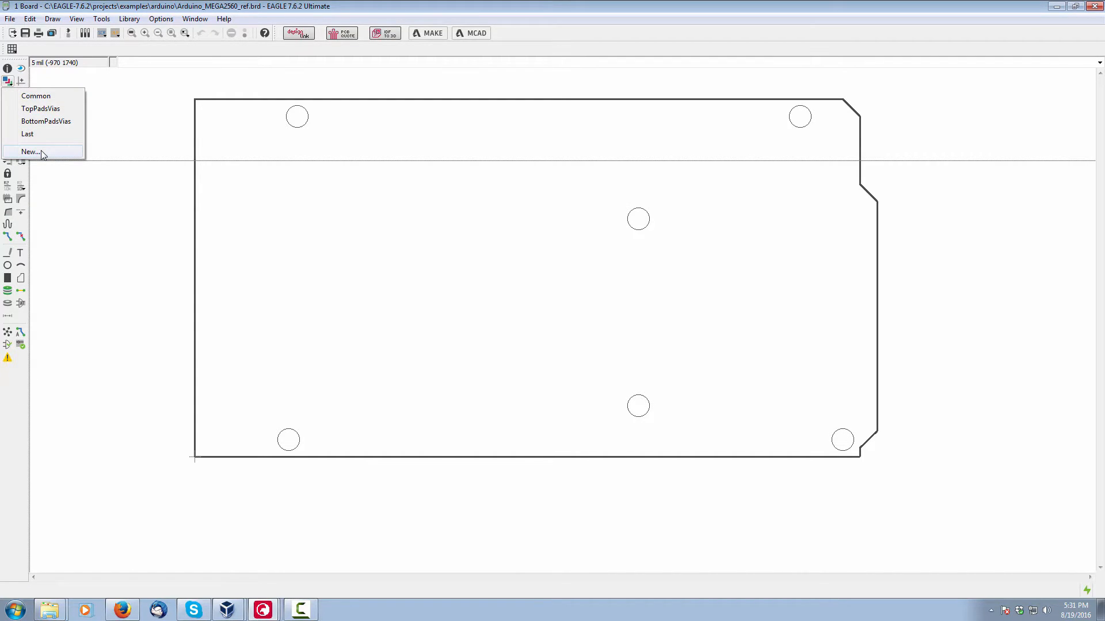
pyautogui.click(28, 152)
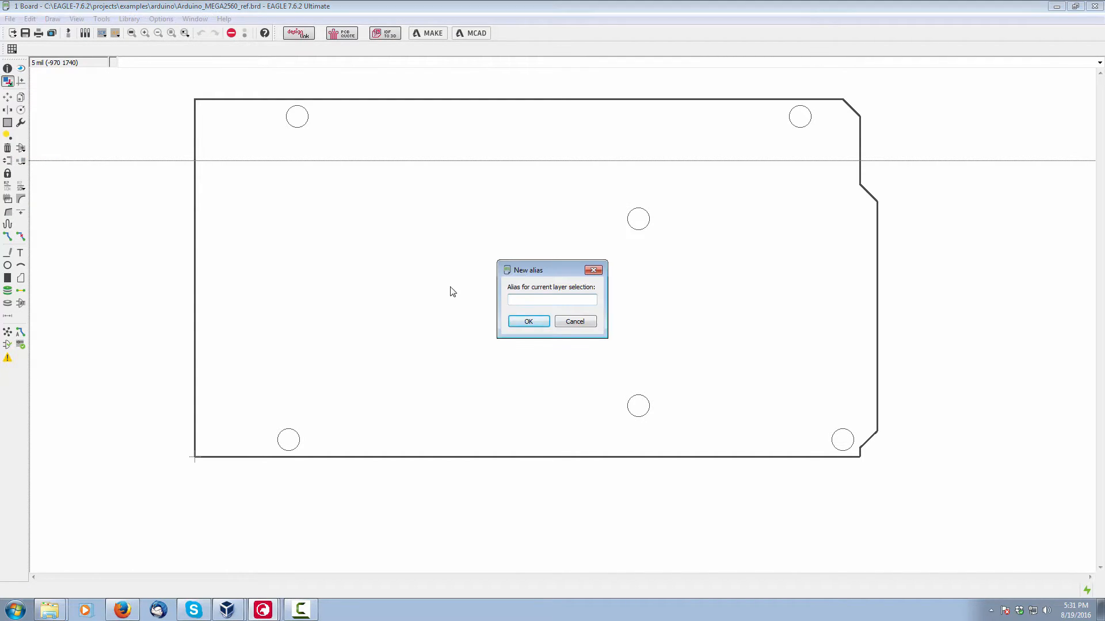
pyautogui.click(552, 300)
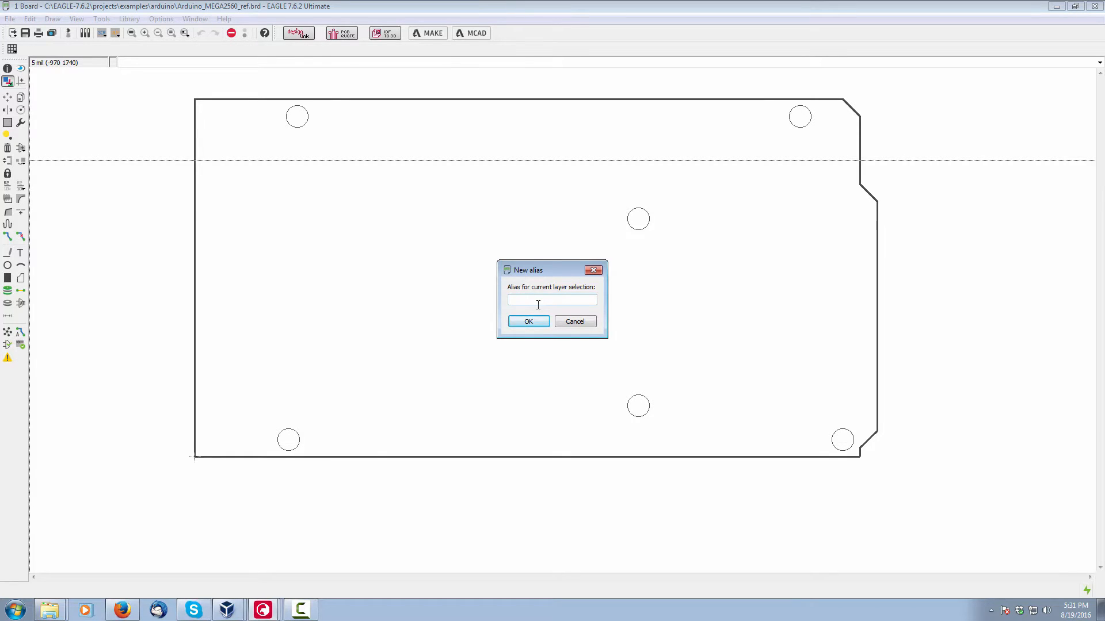
pyautogui.write('Dimension')
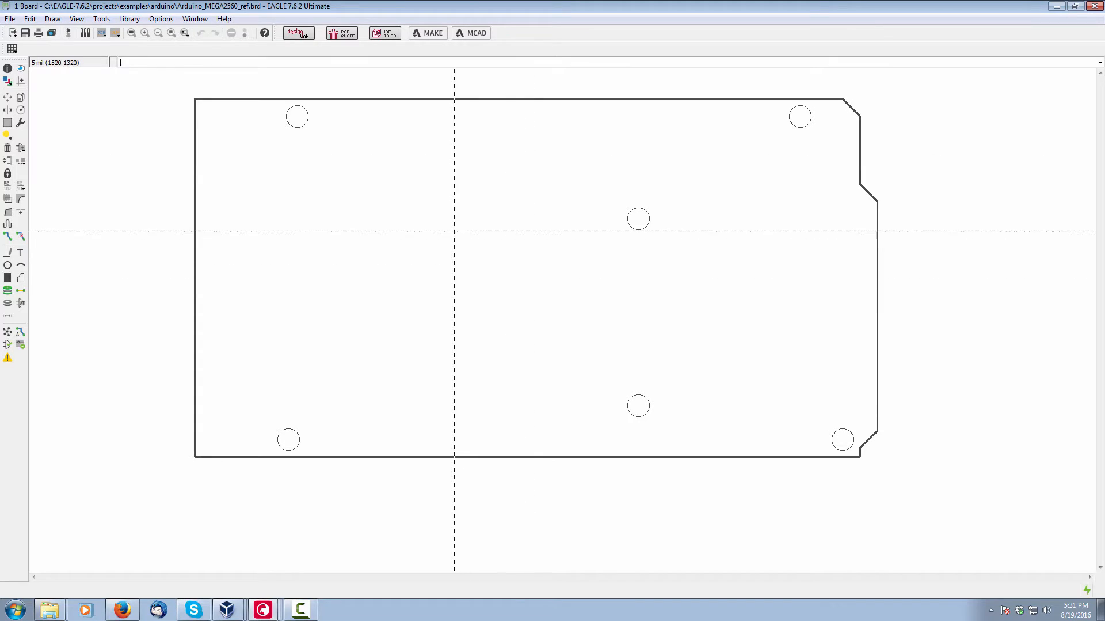
# - Pick the all-layers alias to show every Arduino Mega board layer again
pyautogui.click(7, 80)
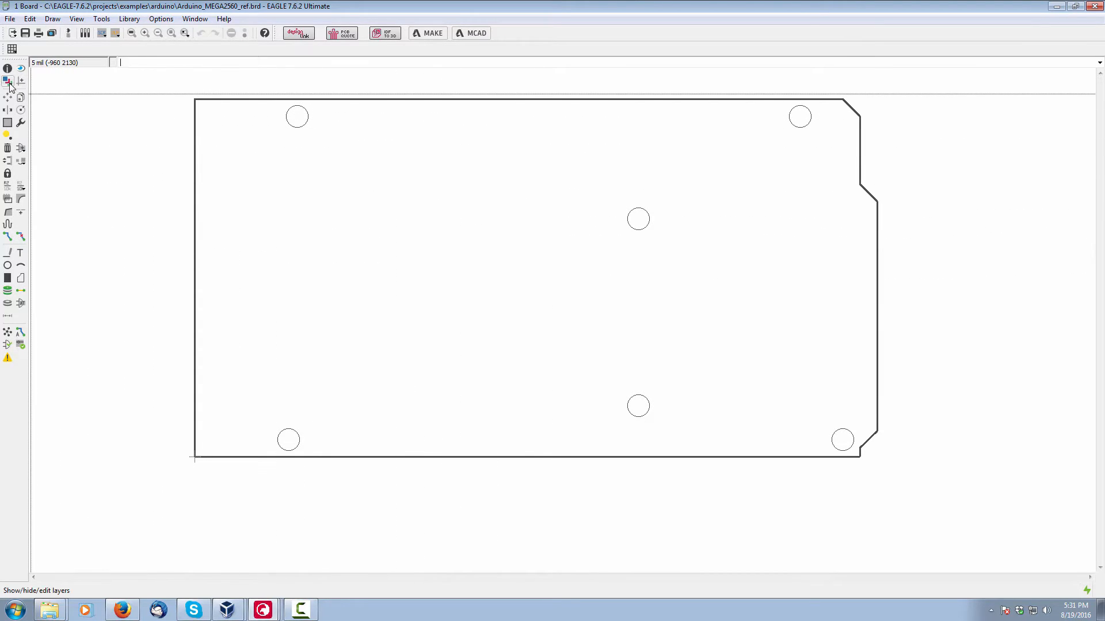
pyautogui.click(8, 80)
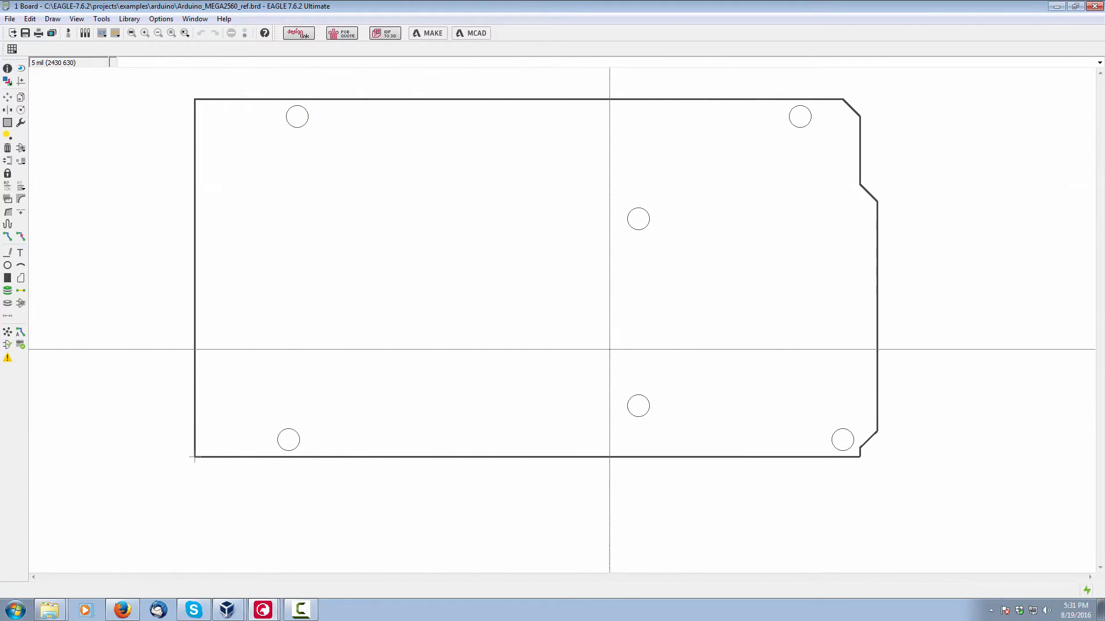
pyautogui.moveTo(523, 253)
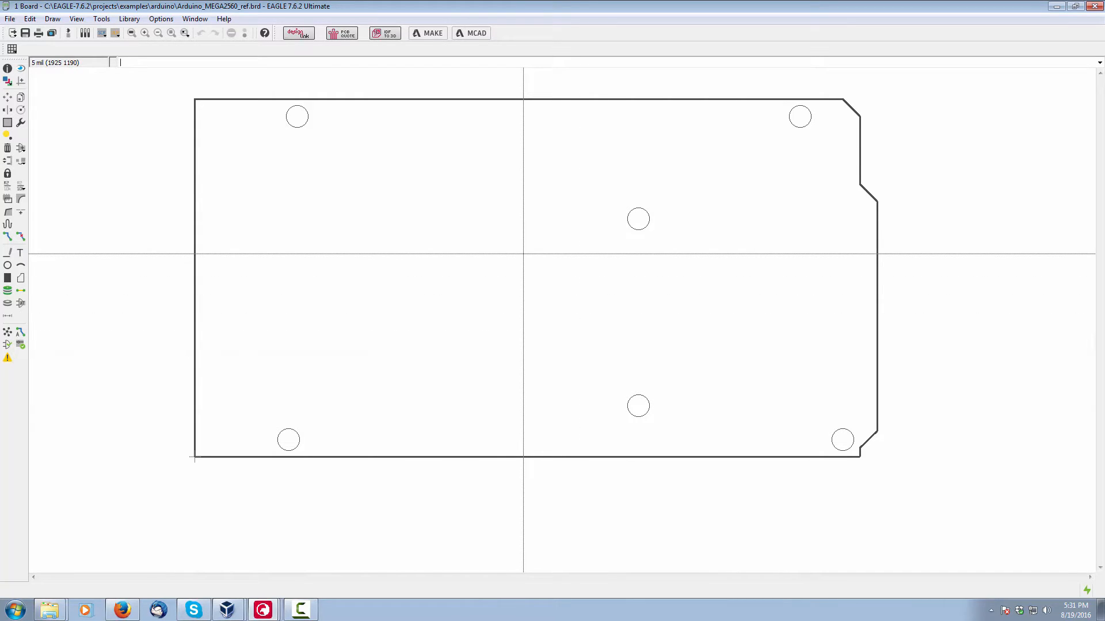
pyautogui.moveTo(430, 212)
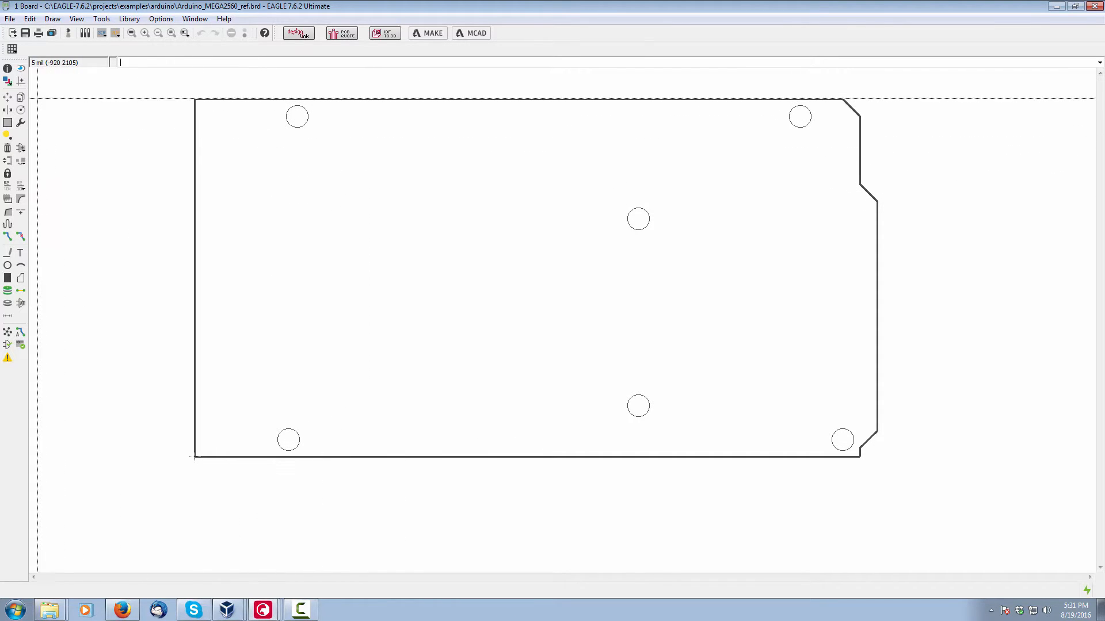
pyautogui.click(7, 81)
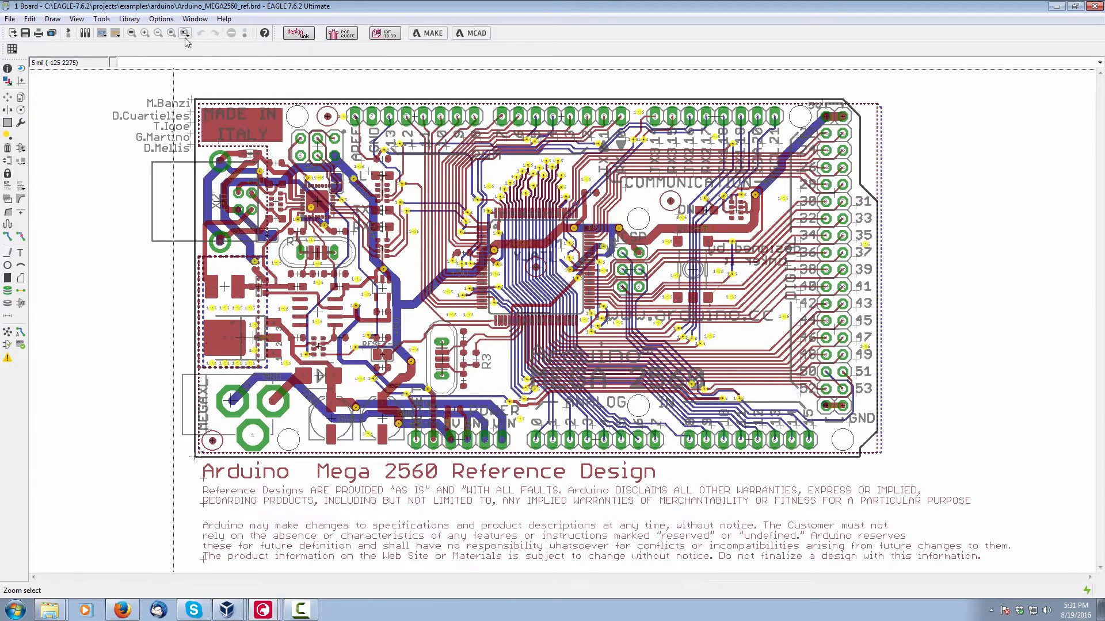
# - Jump through saved window aliases PART1 and ANALOG1 to the crystal near R3
pyautogui.click(184, 32)
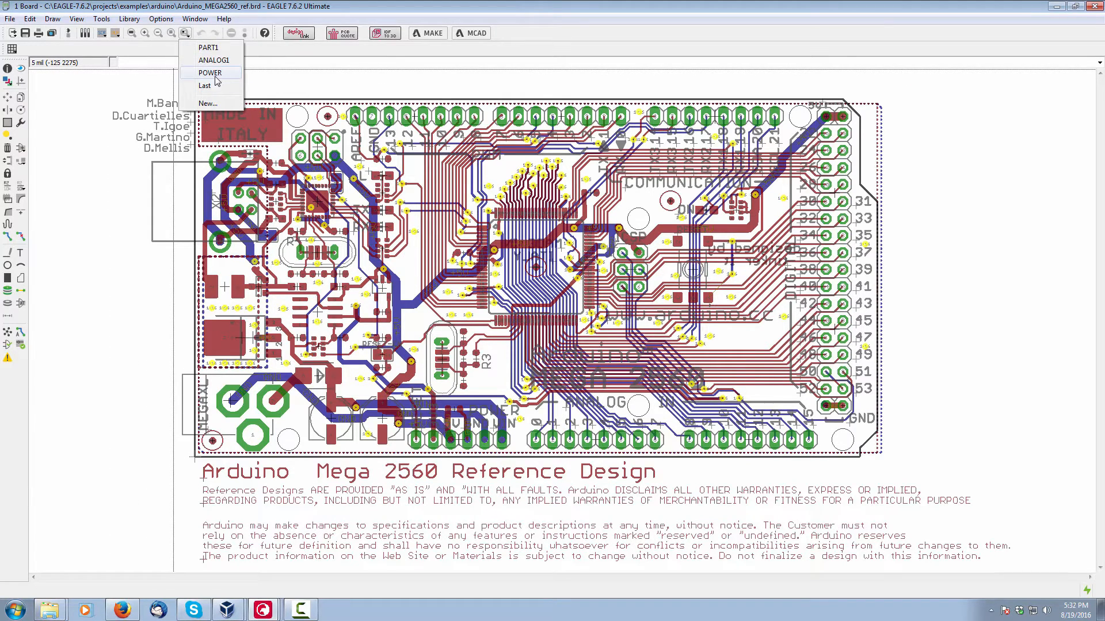
pyautogui.moveTo(211, 47)
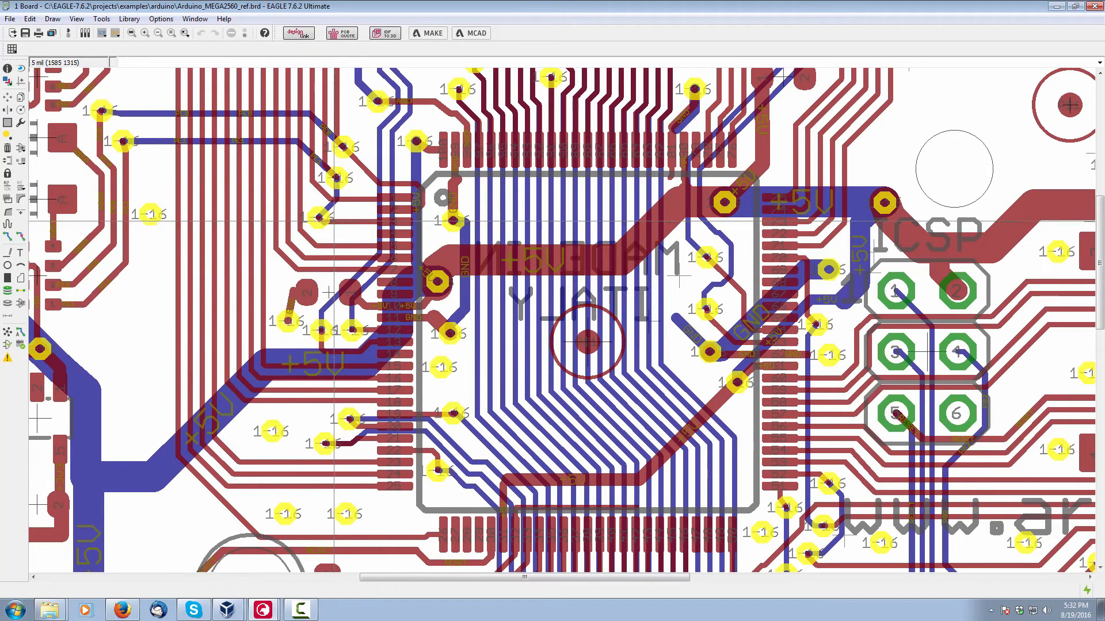
pyautogui.click(186, 32)
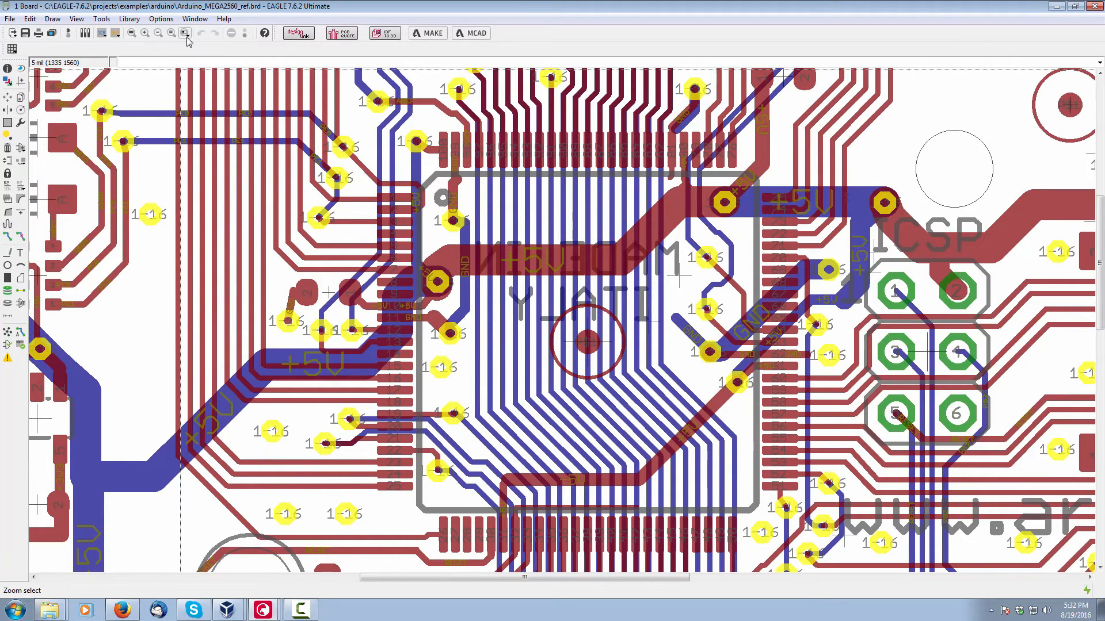
pyautogui.click(186, 33)
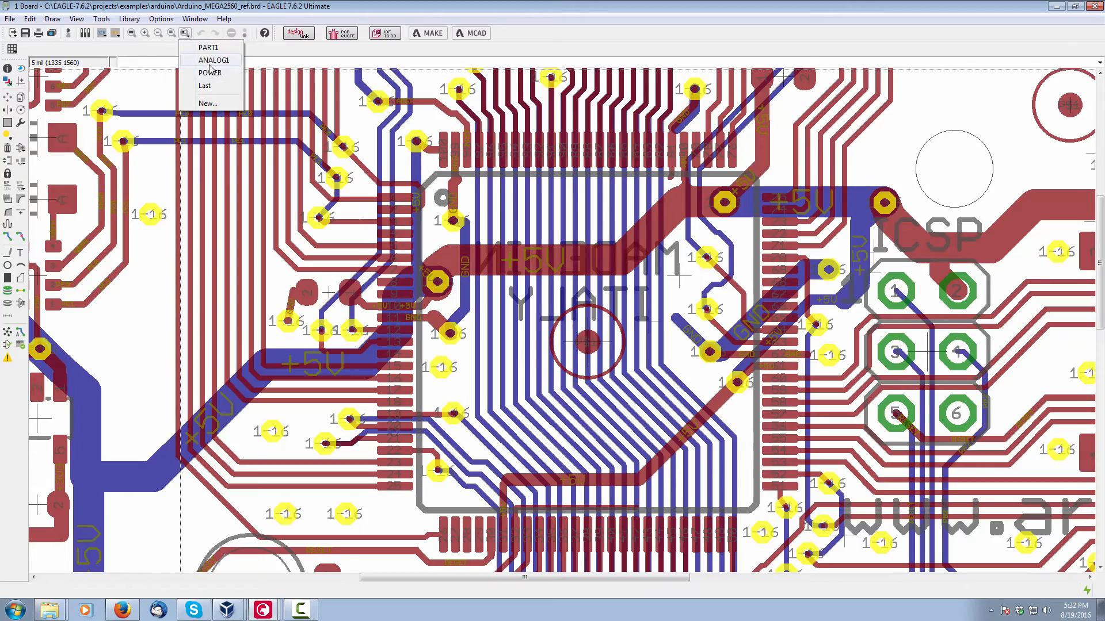
pyautogui.click(213, 60)
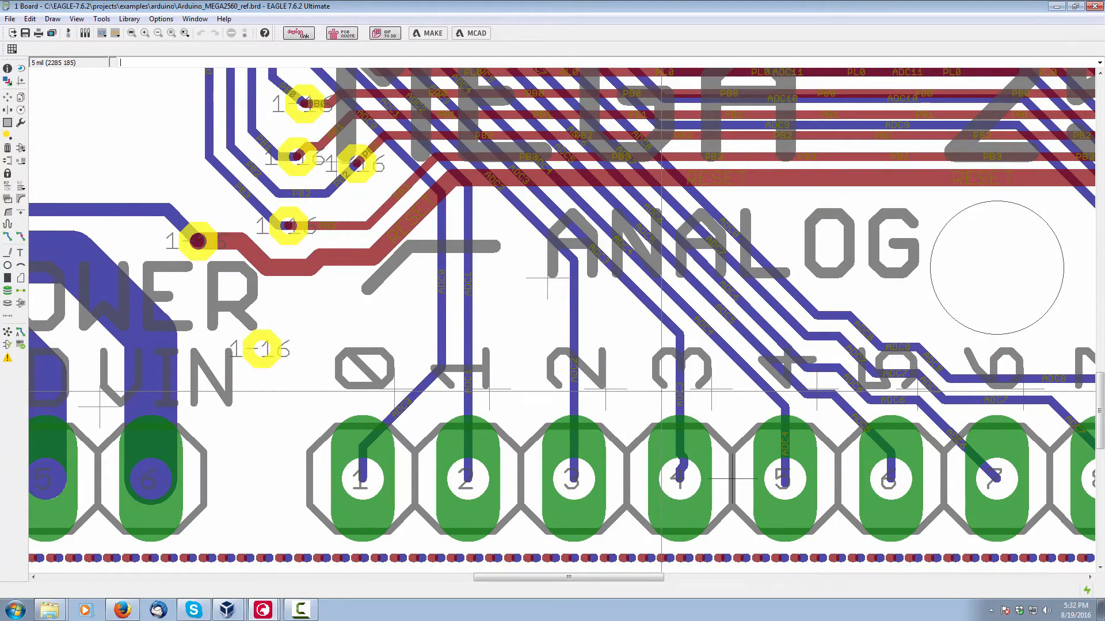
pyautogui.click(183, 33)
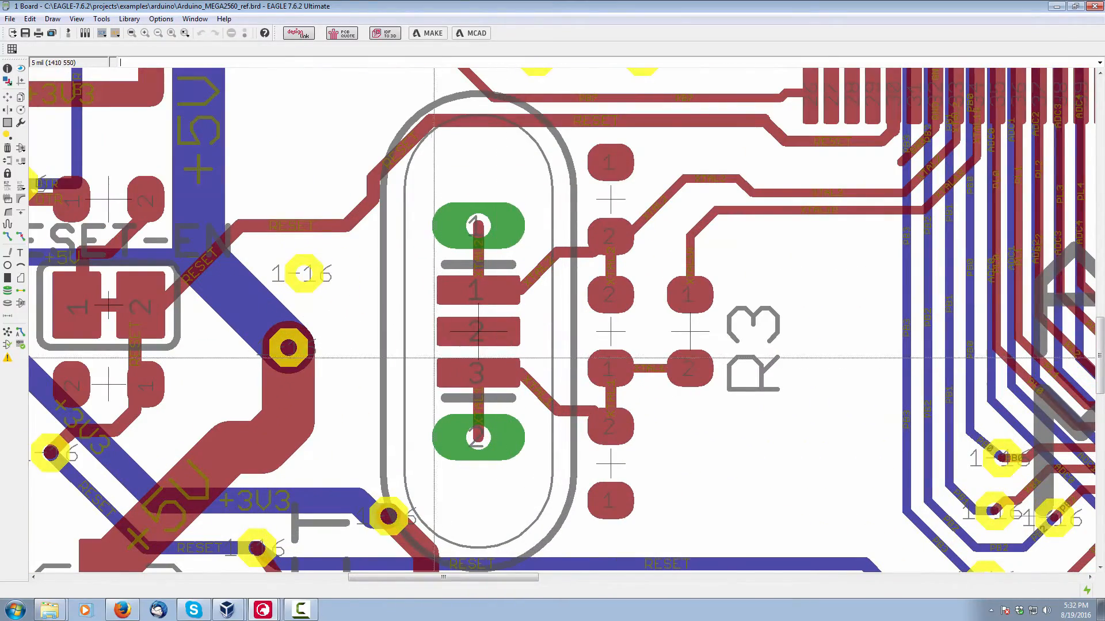
# - Save the crystal and R3 close-up as a new window alias named CRYST
pyautogui.click(184, 33)
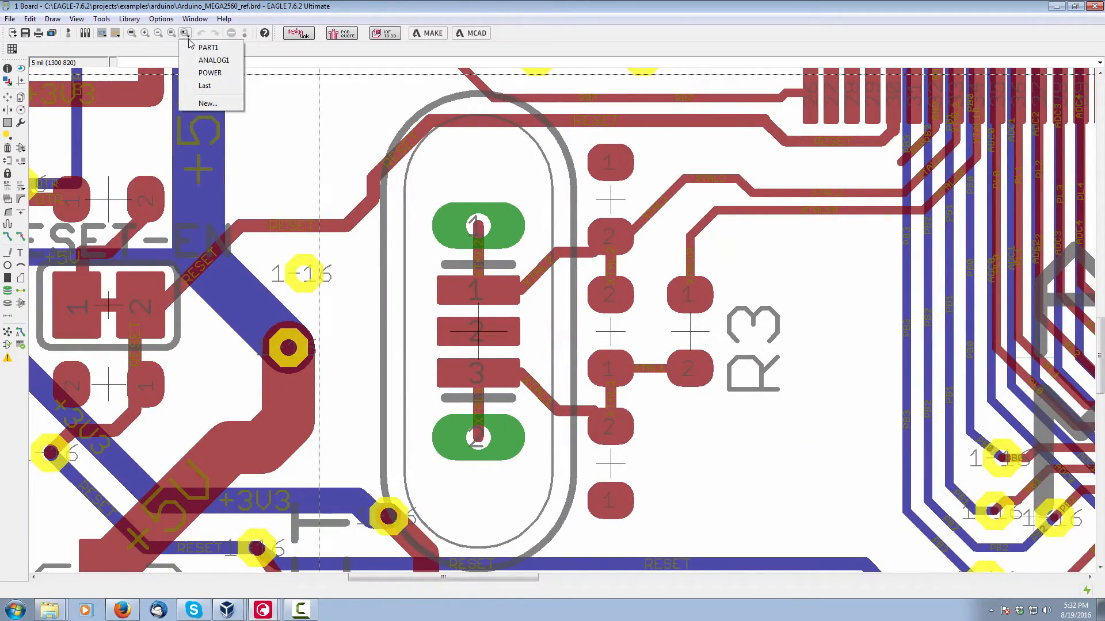
pyautogui.click(208, 103)
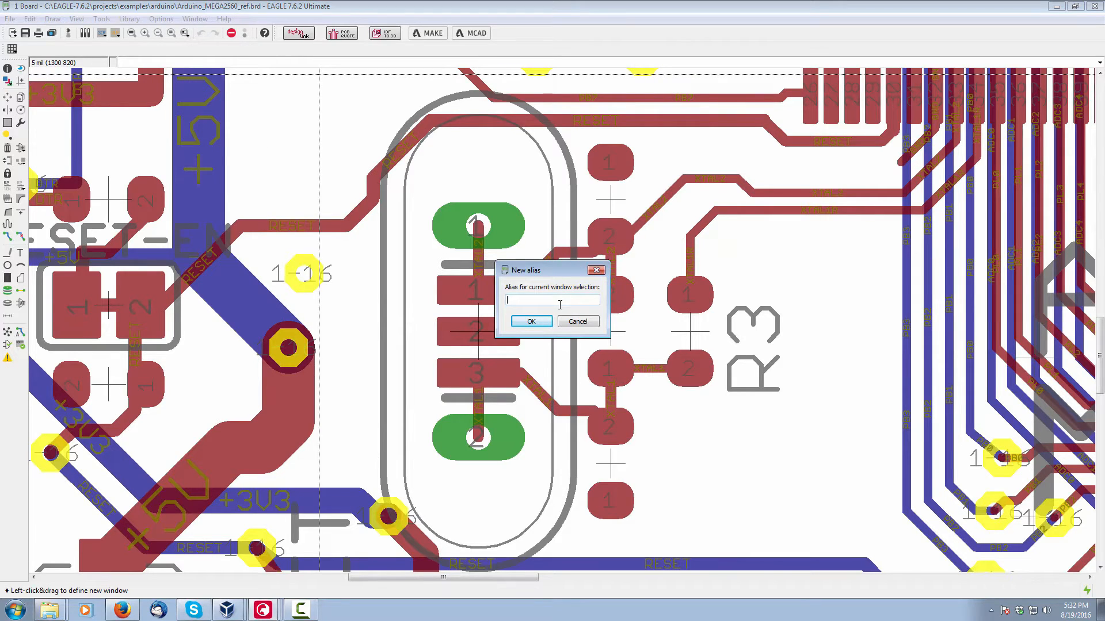
pyautogui.write('CRYST')
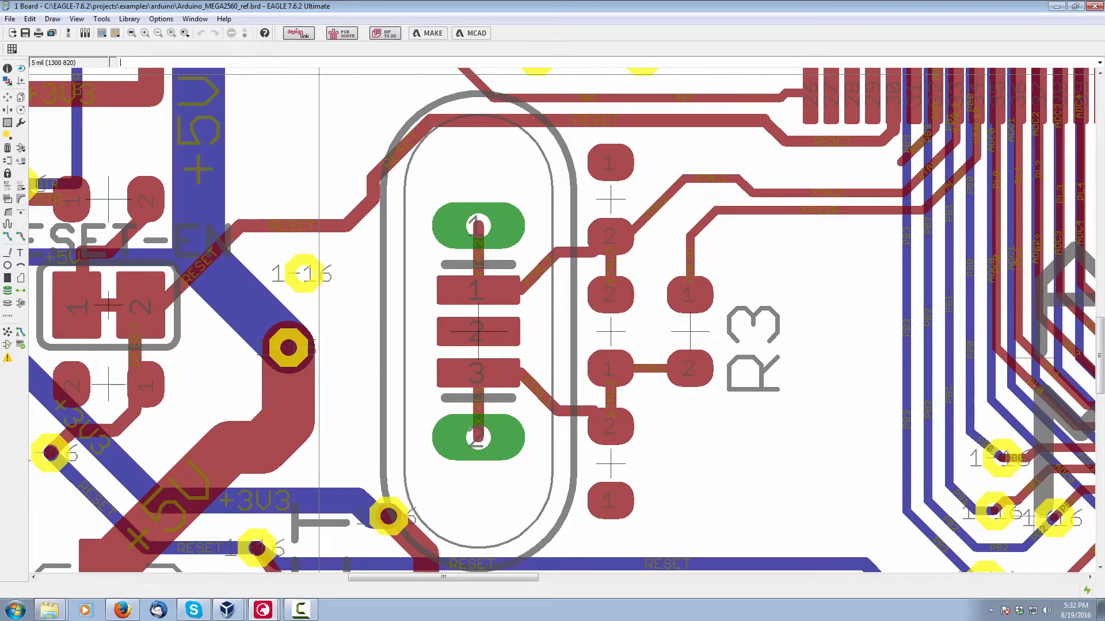
pyautogui.moveTo(557, 337)
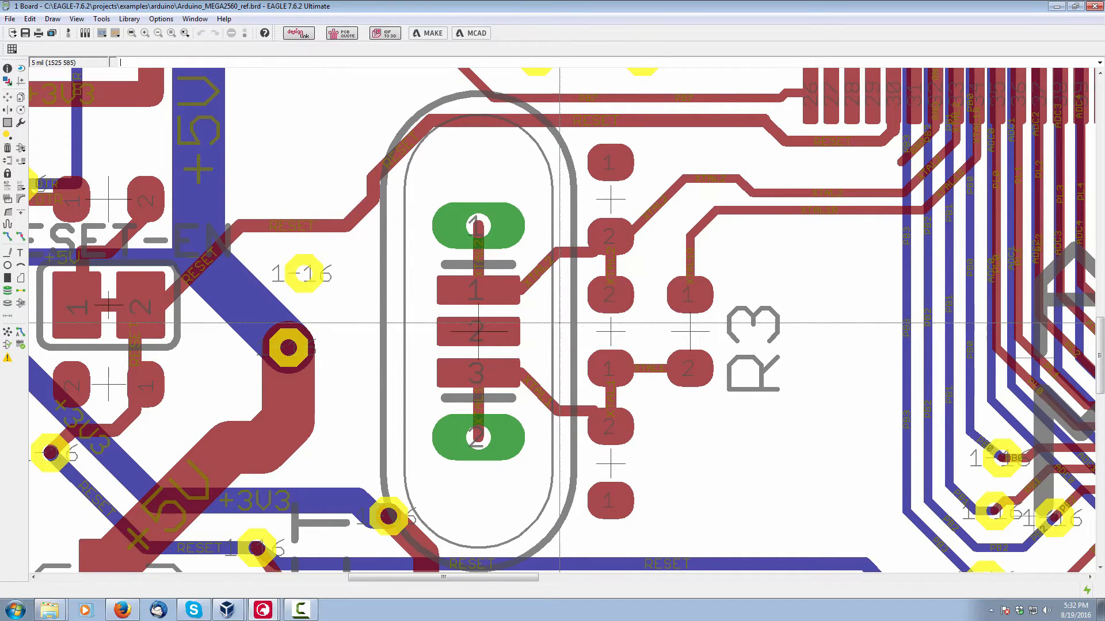
# - Fit the whole board in the window, then return to the CRYST close-up
pyautogui.click(131, 33)
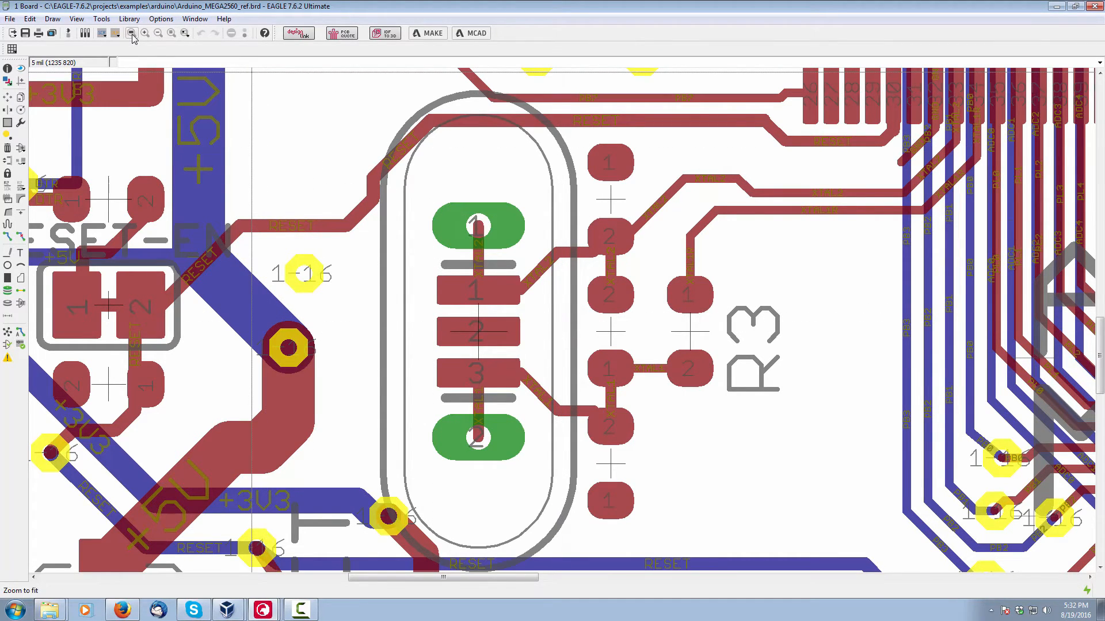
pyautogui.click(131, 33)
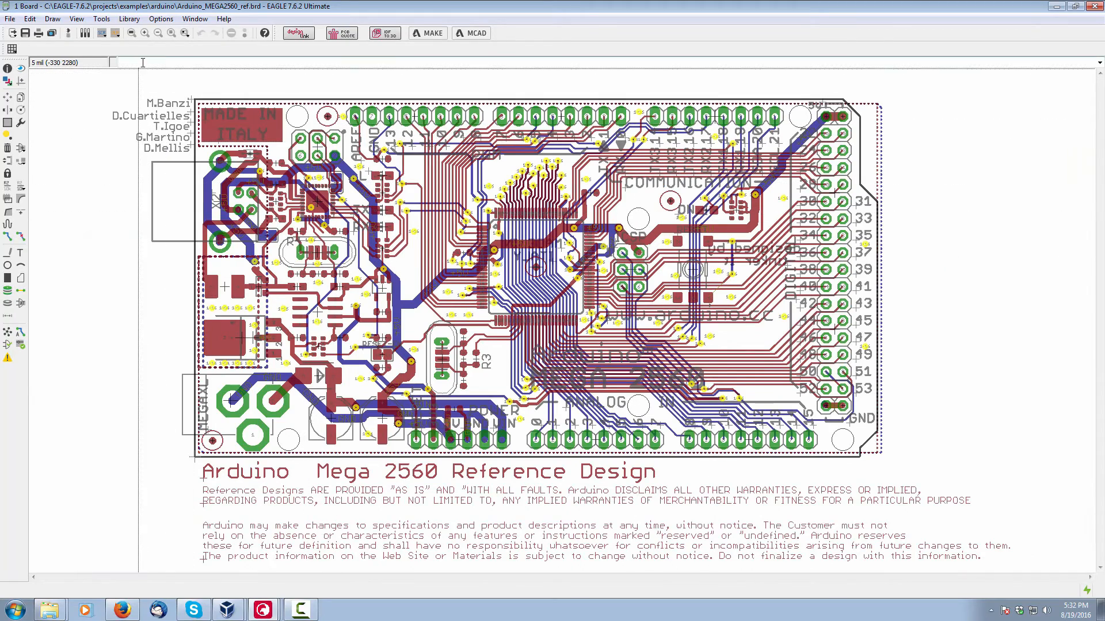
pyautogui.click(182, 33)
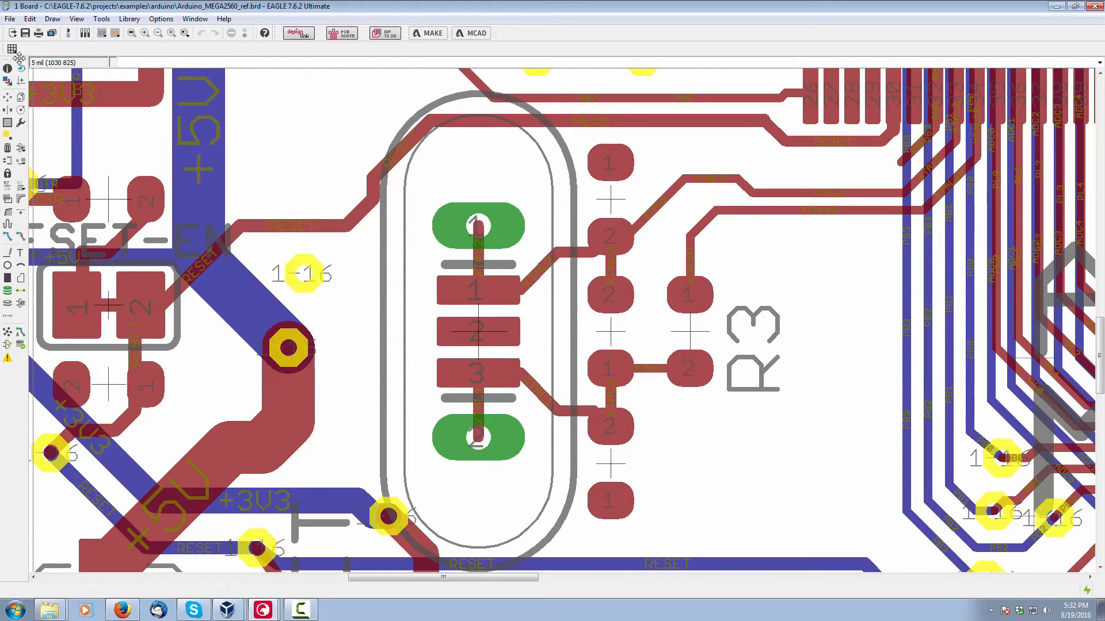
# - Apply the saved Metric grid alias so coordinates read in millimetres
pyautogui.click(14, 49)
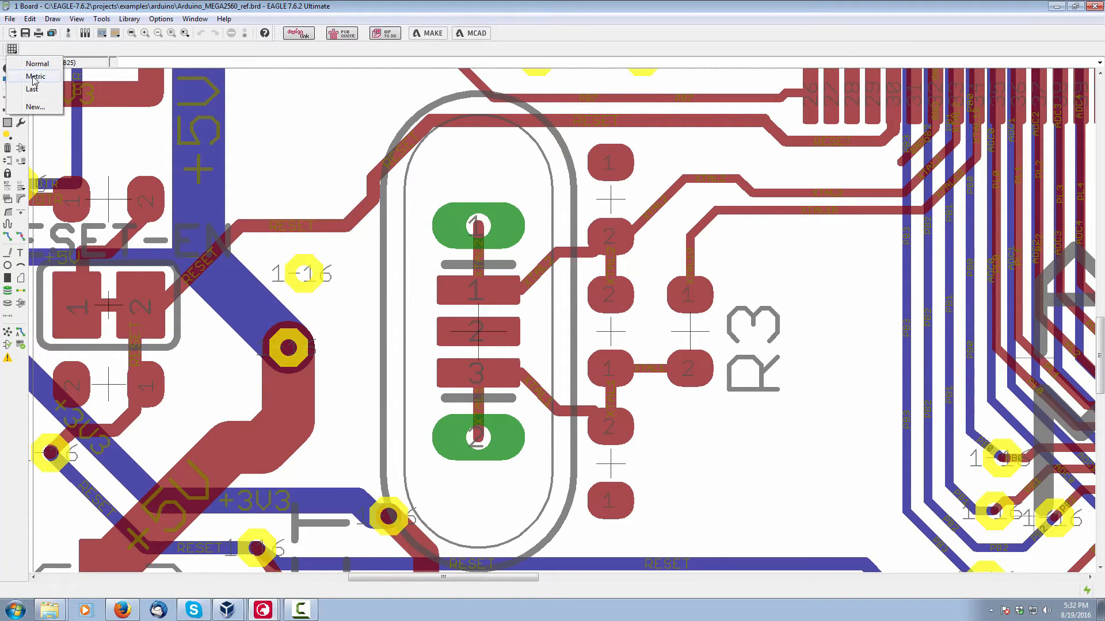
pyautogui.click(36, 76)
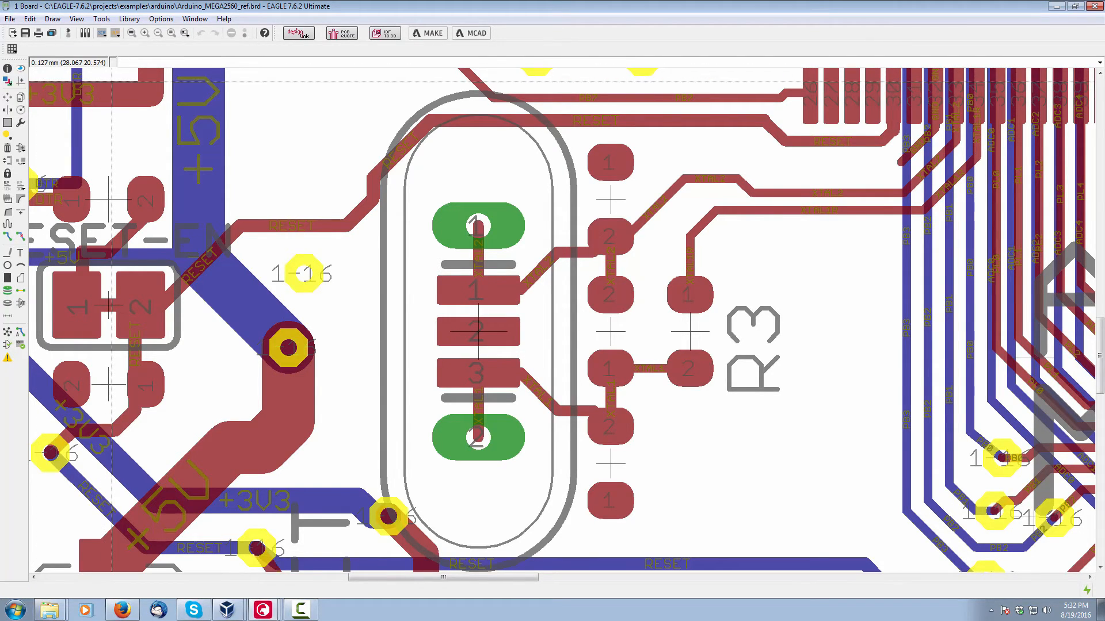